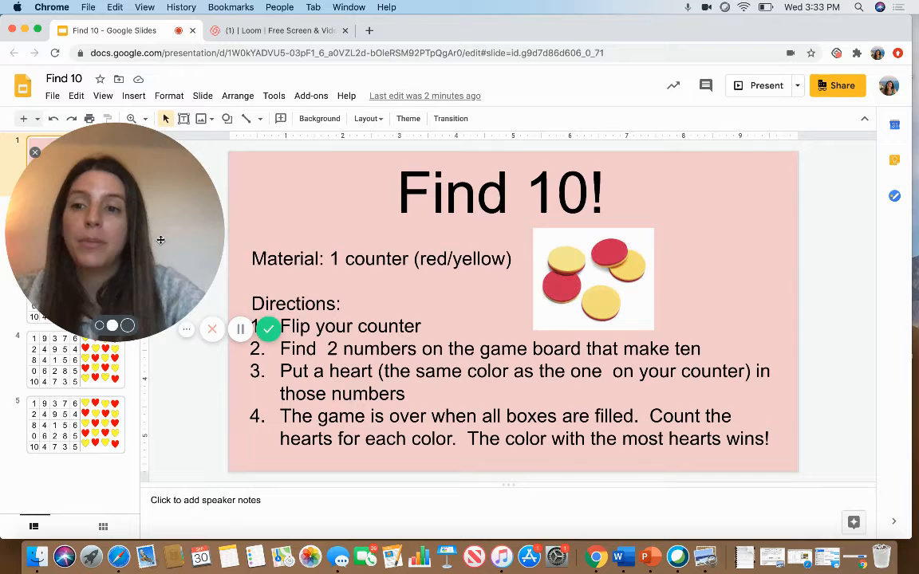
- Open slide 2, the Find 10 game board with the number grid and hearts
click(75, 230)
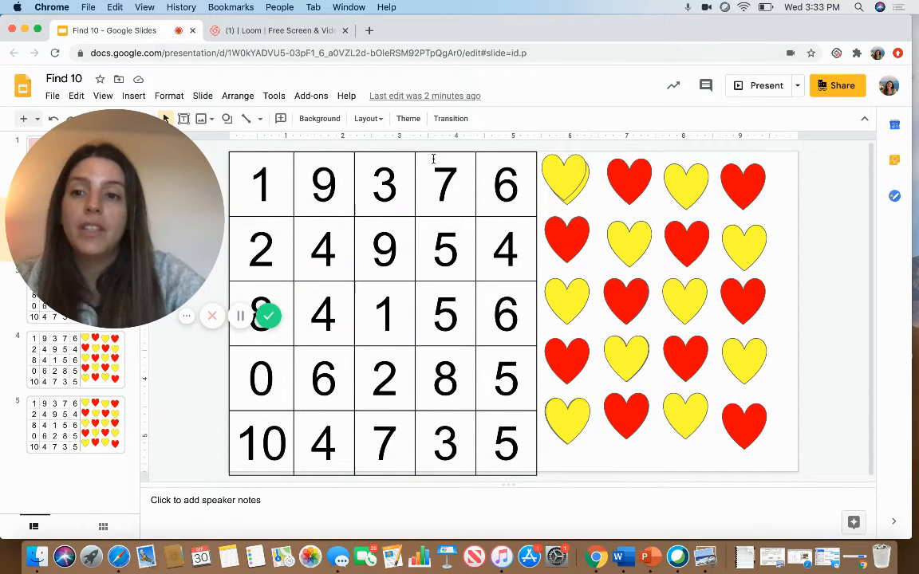
mouse_move(597, 170)
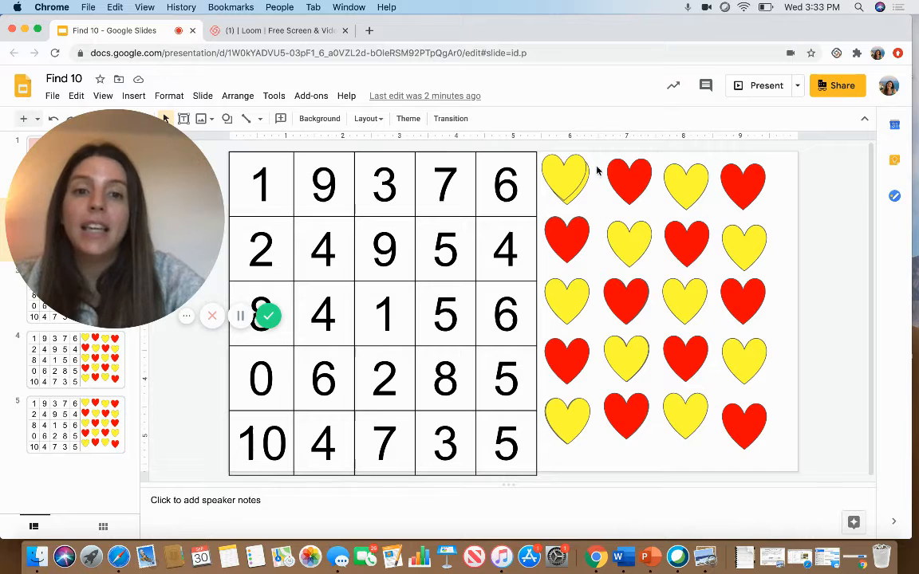
mouse_move(575, 182)
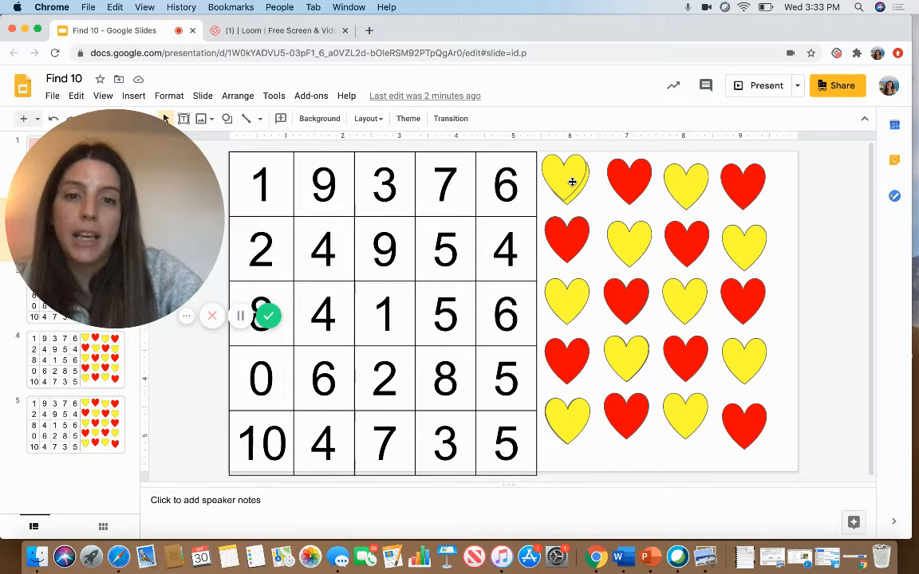
click(565, 182)
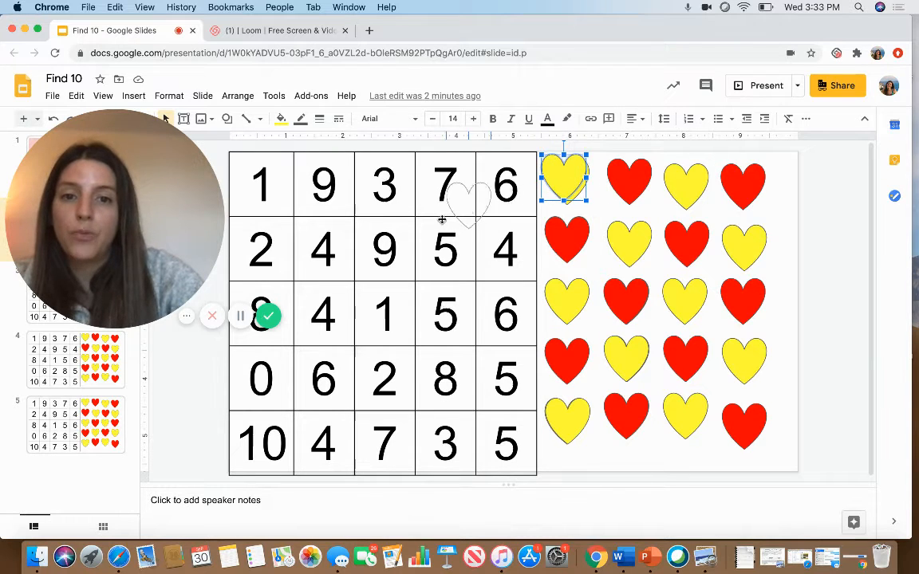
drag(564, 177, 261, 251)
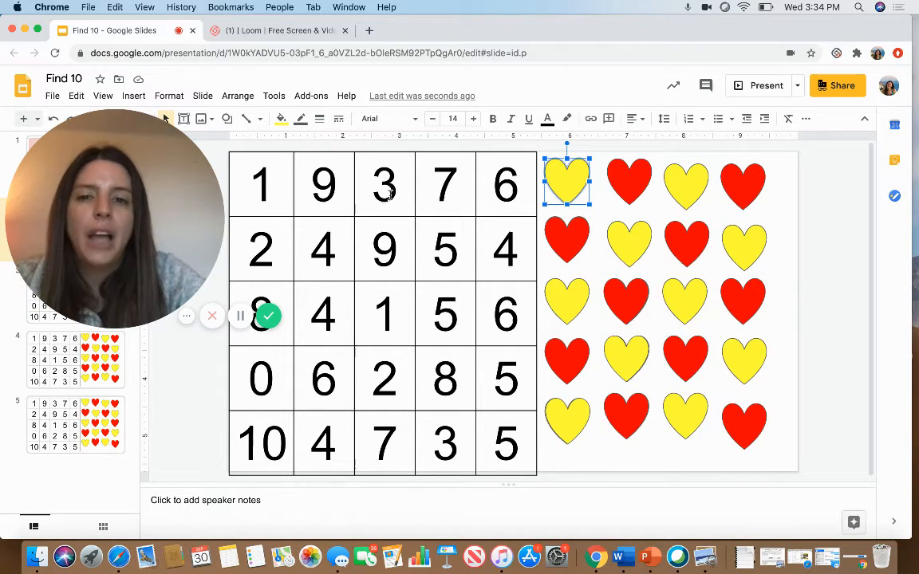
click(383, 311)
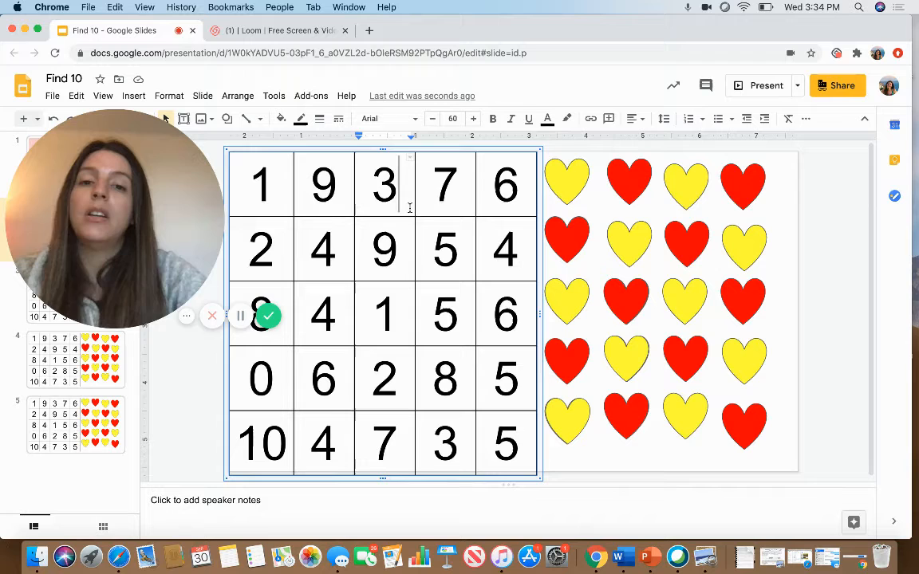
mouse_move(571, 188)
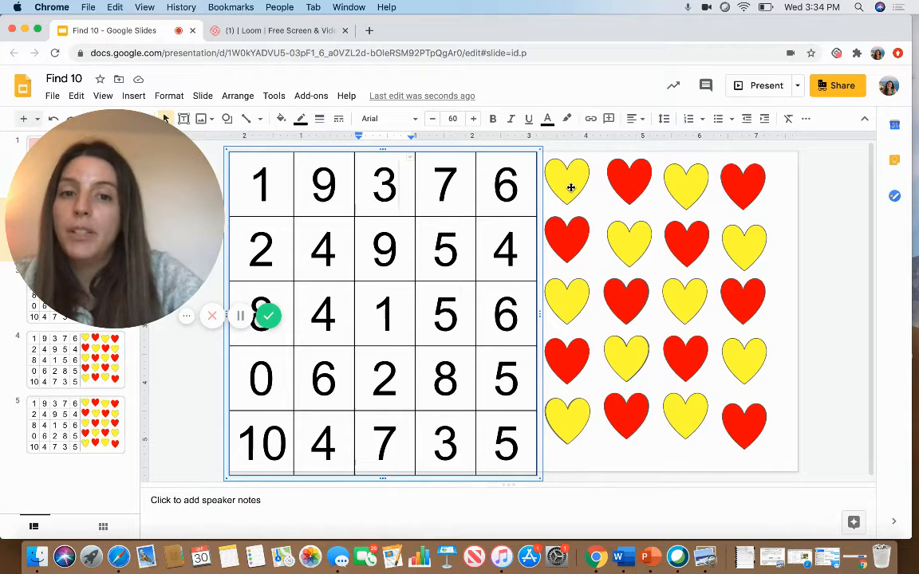
- Drag the stacked yellow hearts onto the 3 and 7 in the top row
click(568, 187)
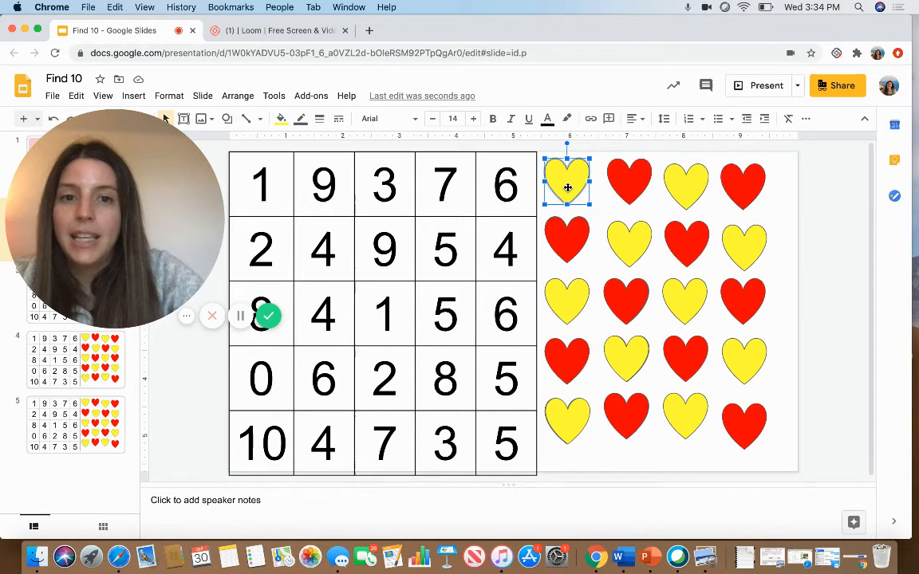
drag(567, 184, 391, 184)
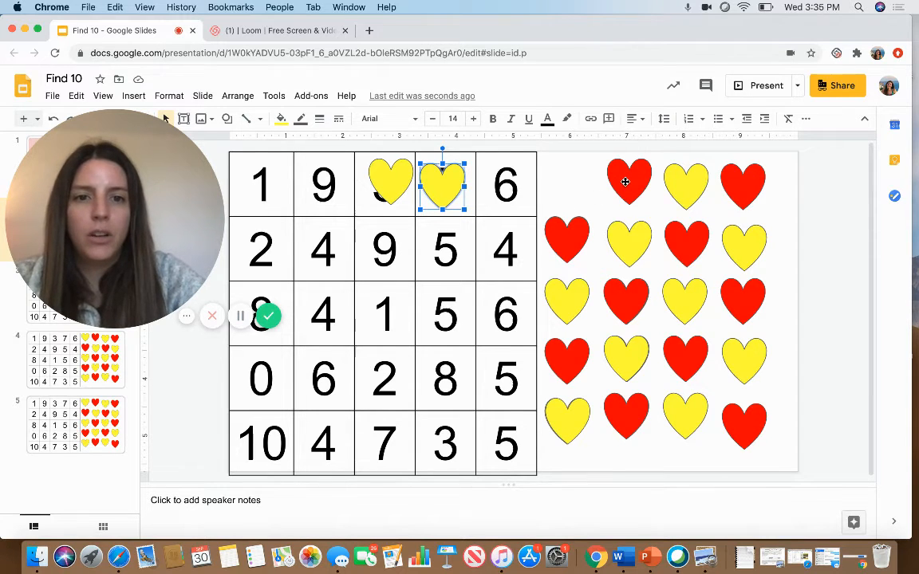
- Drag the stacked red hearts onto the 1 and 9, nudging the heart over 1 into place
click(630, 184)
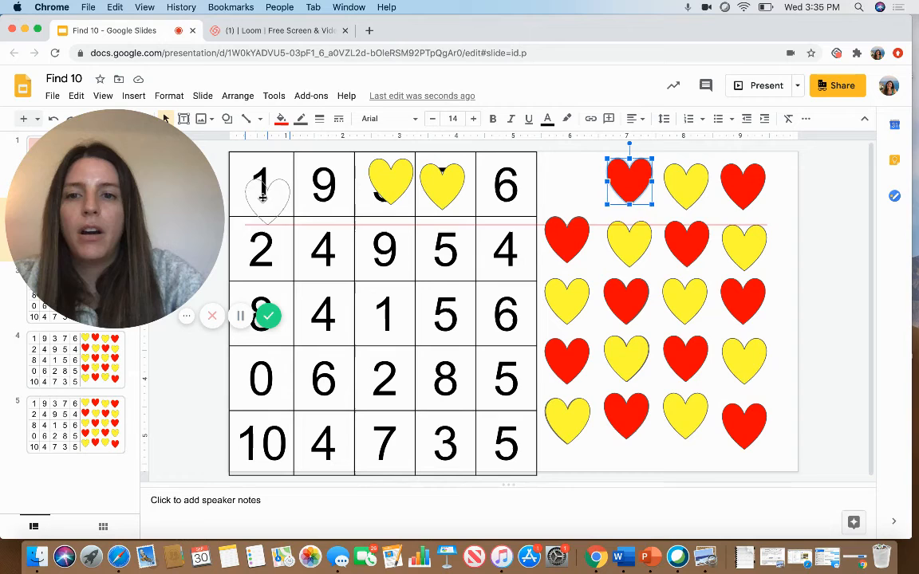
click(261, 186)
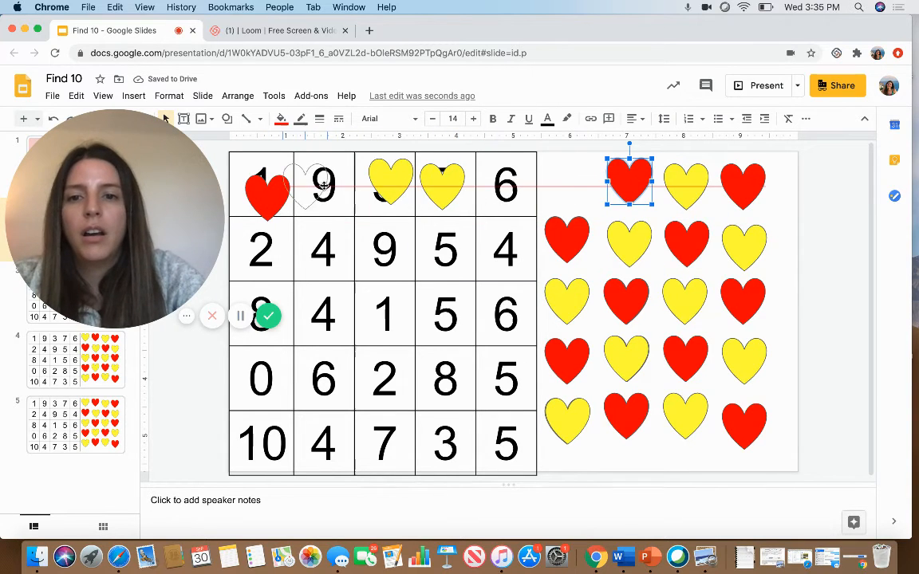
drag(628, 182, 267, 191)
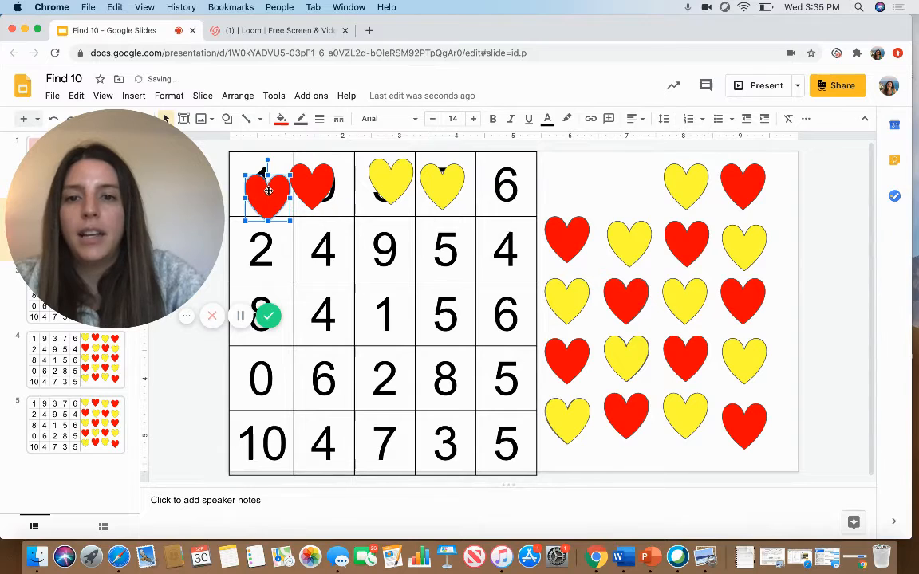
drag(268, 195, 267, 184)
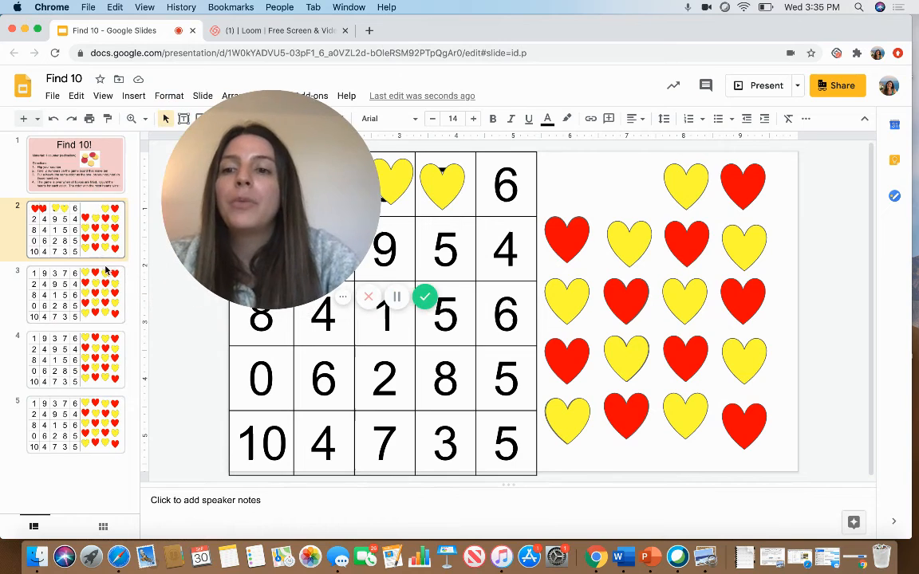
mouse_move(312, 146)
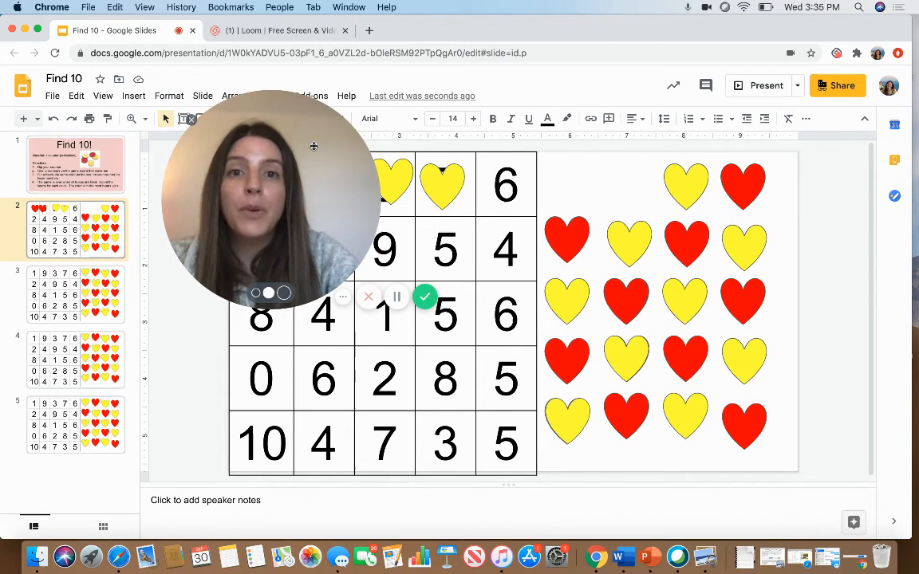